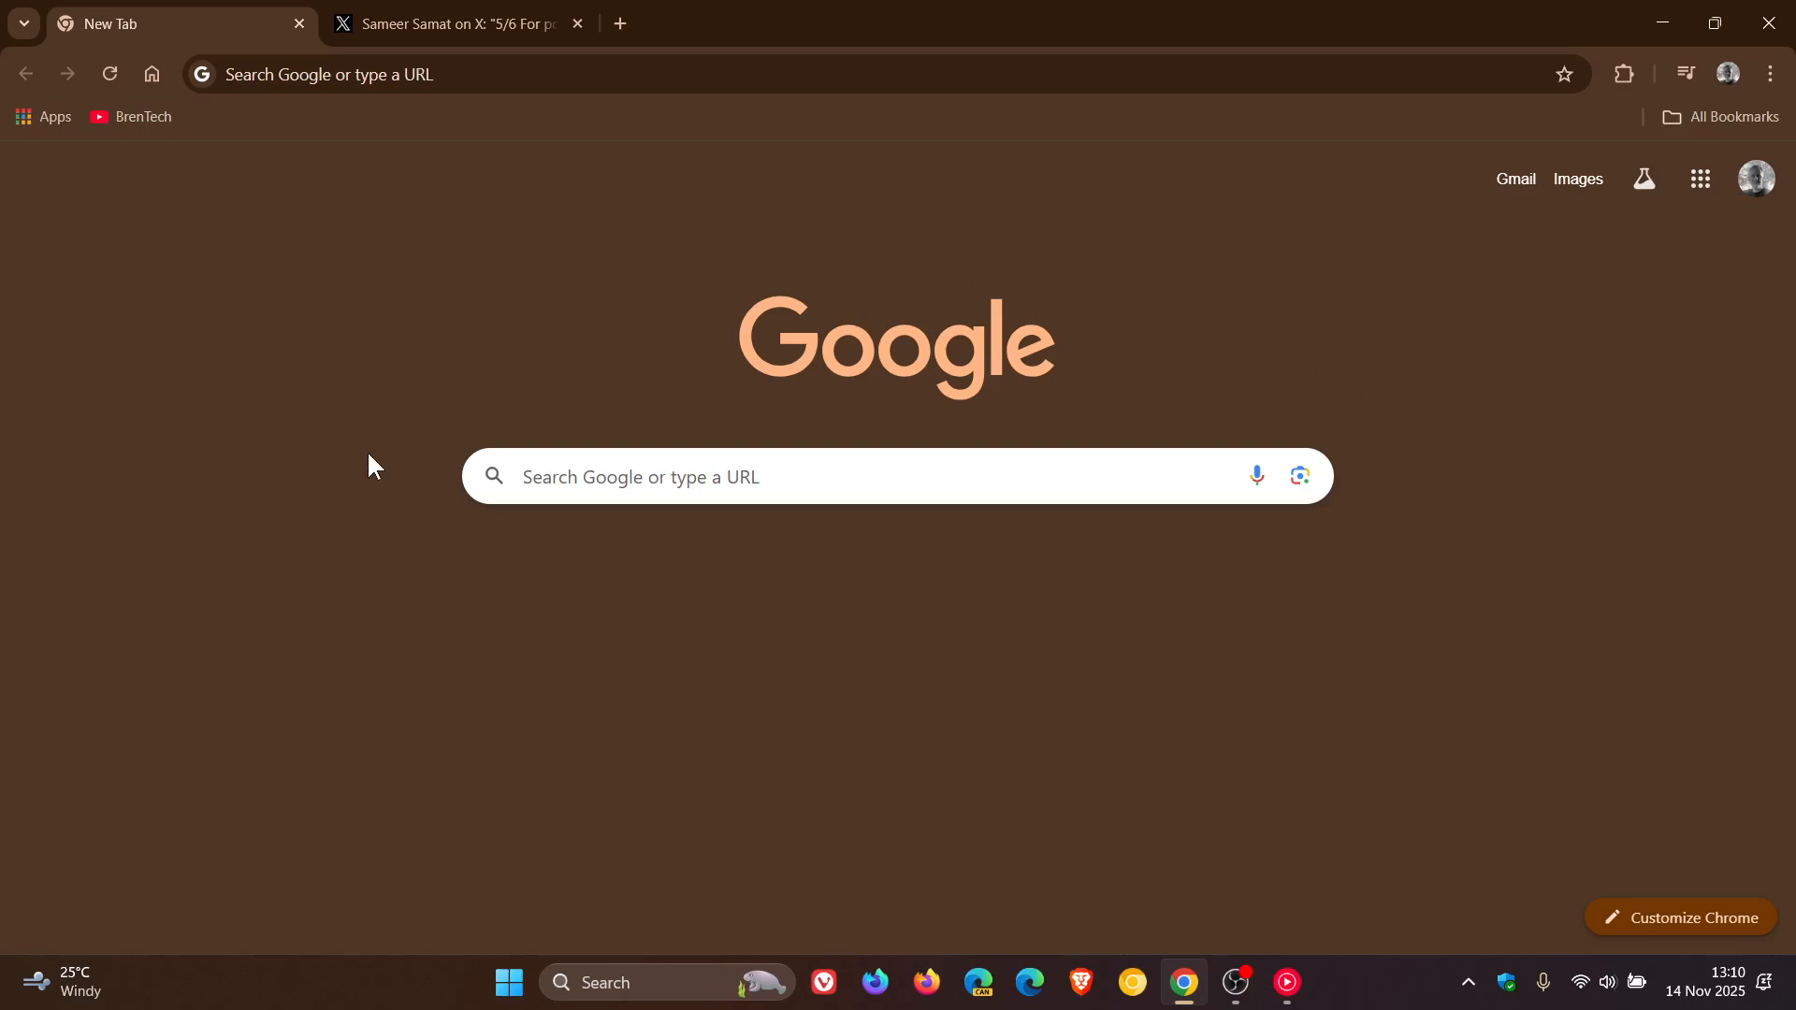
pyautogui.moveTo(1553, 571)
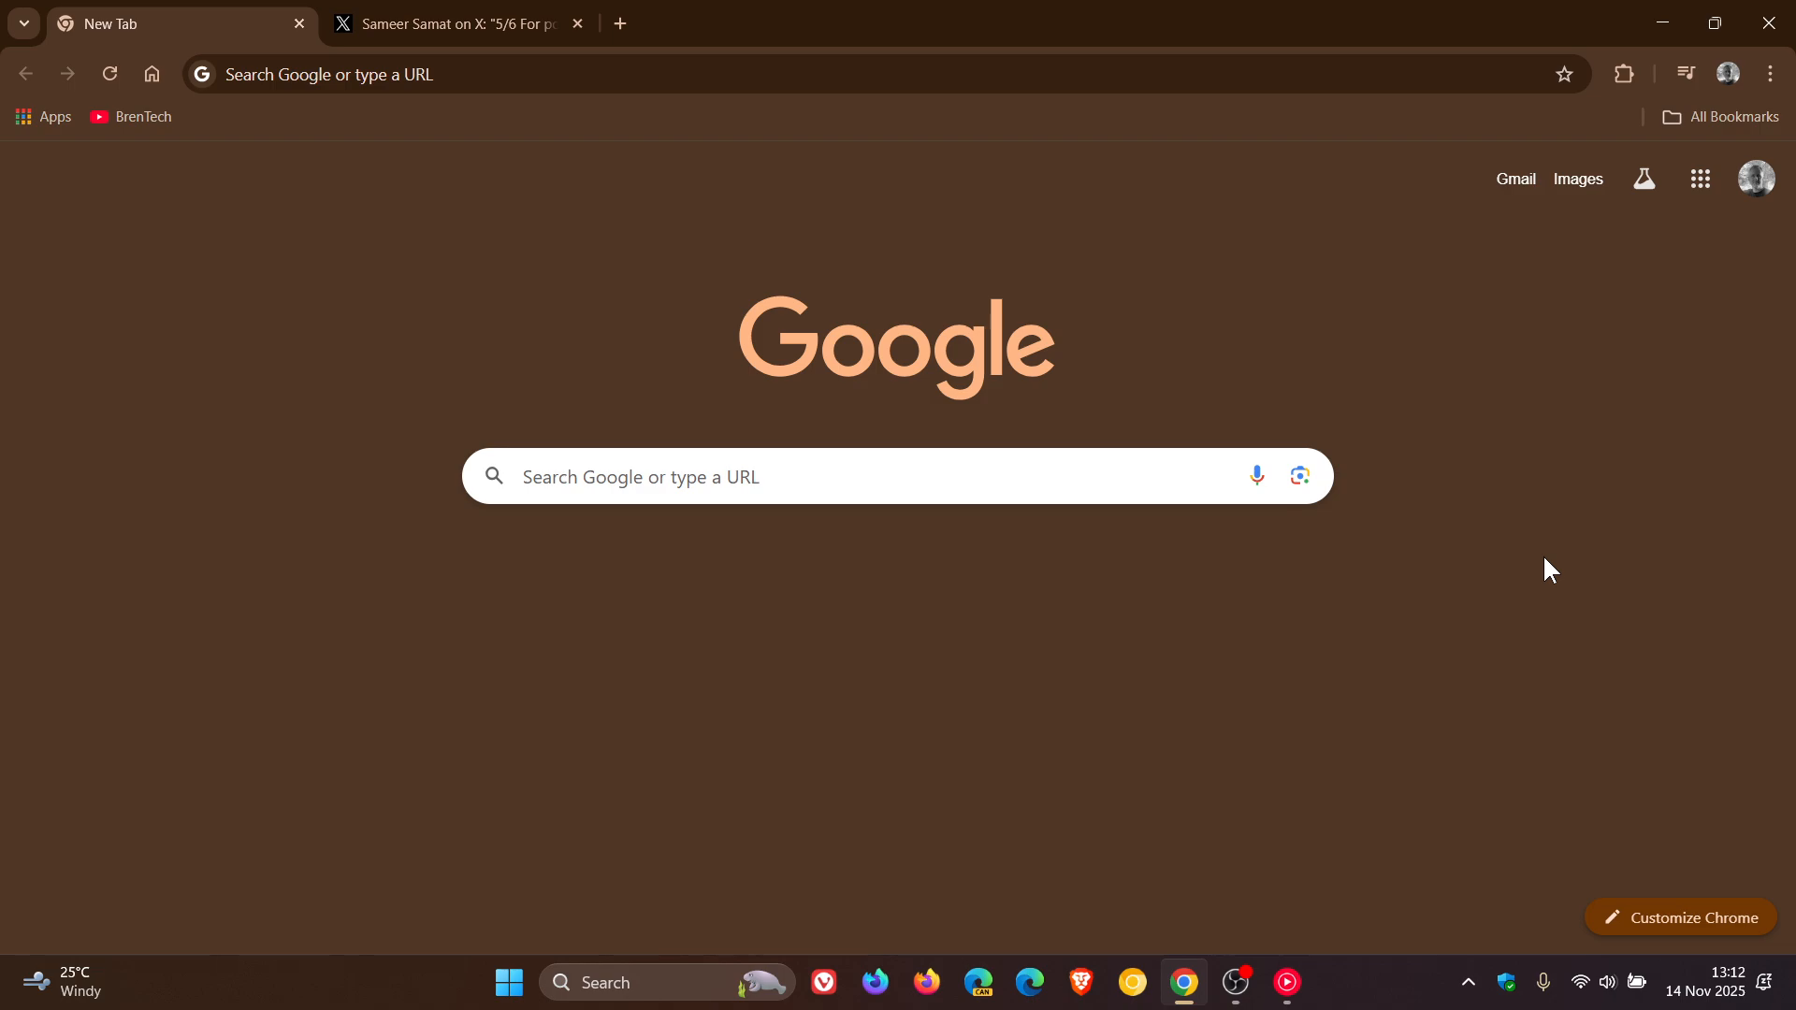
pyautogui.moveTo(1324, 733)
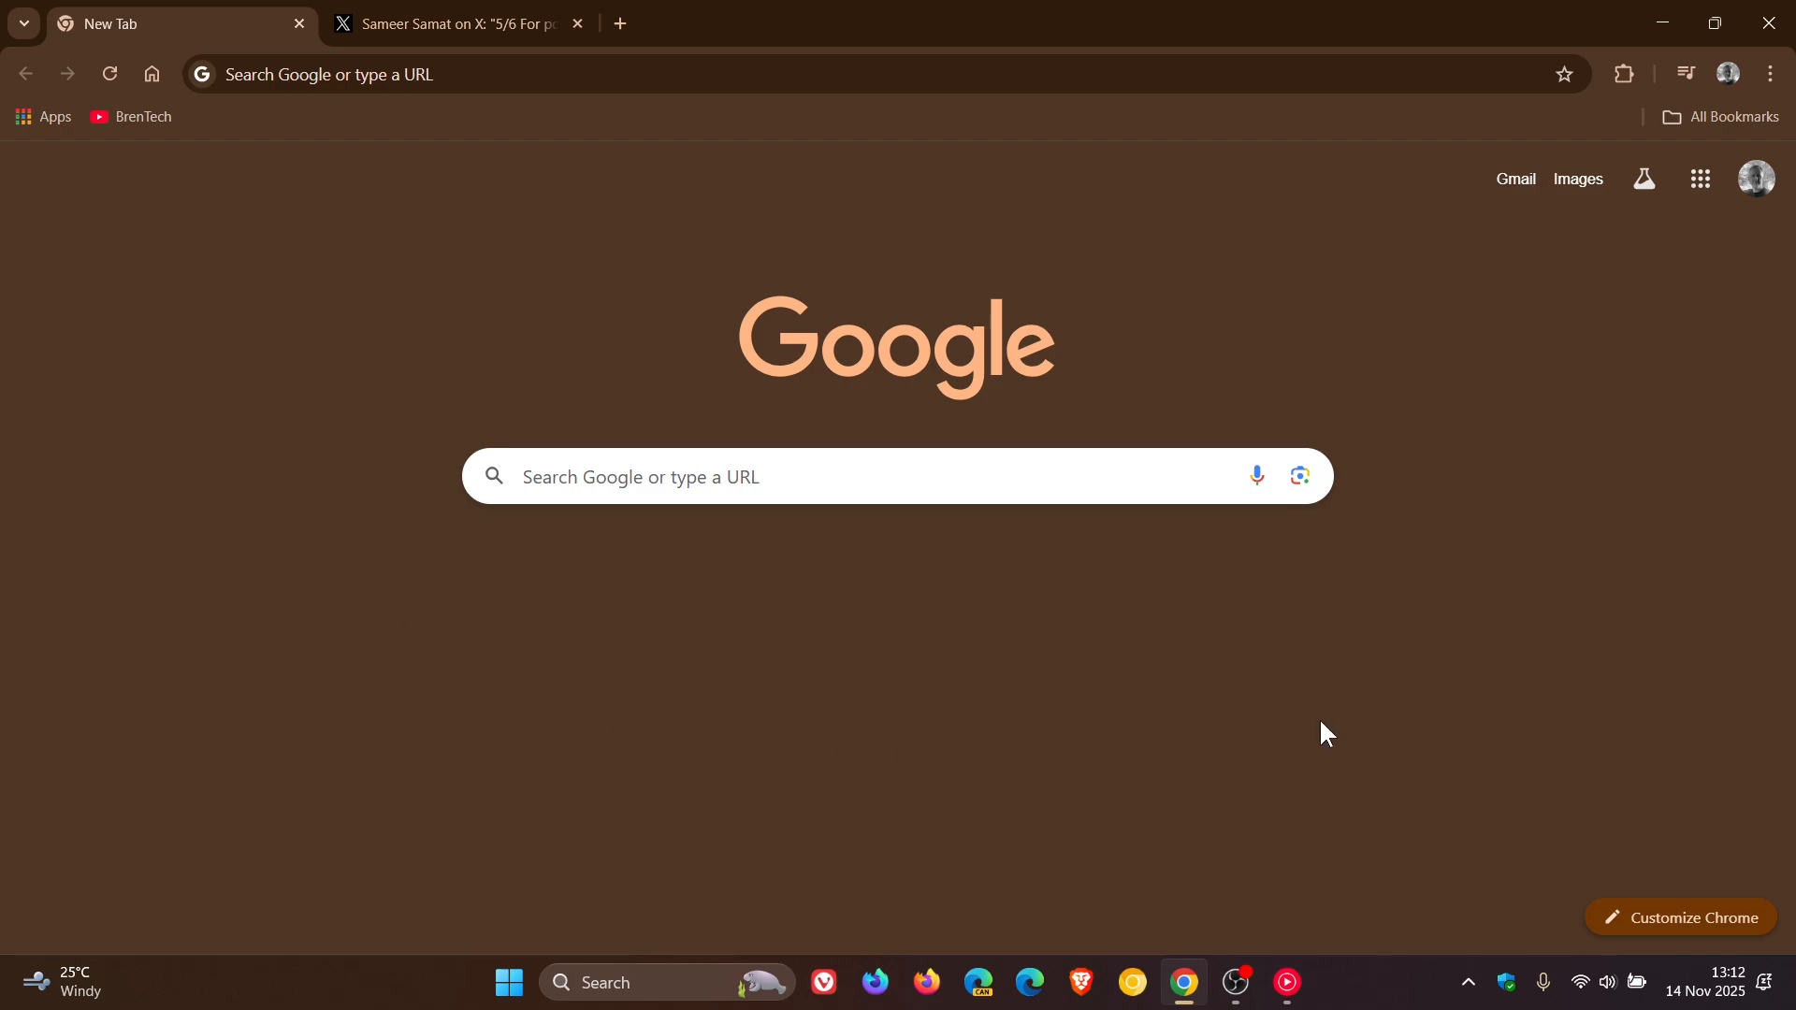
pyautogui.moveTo(1566, 671)
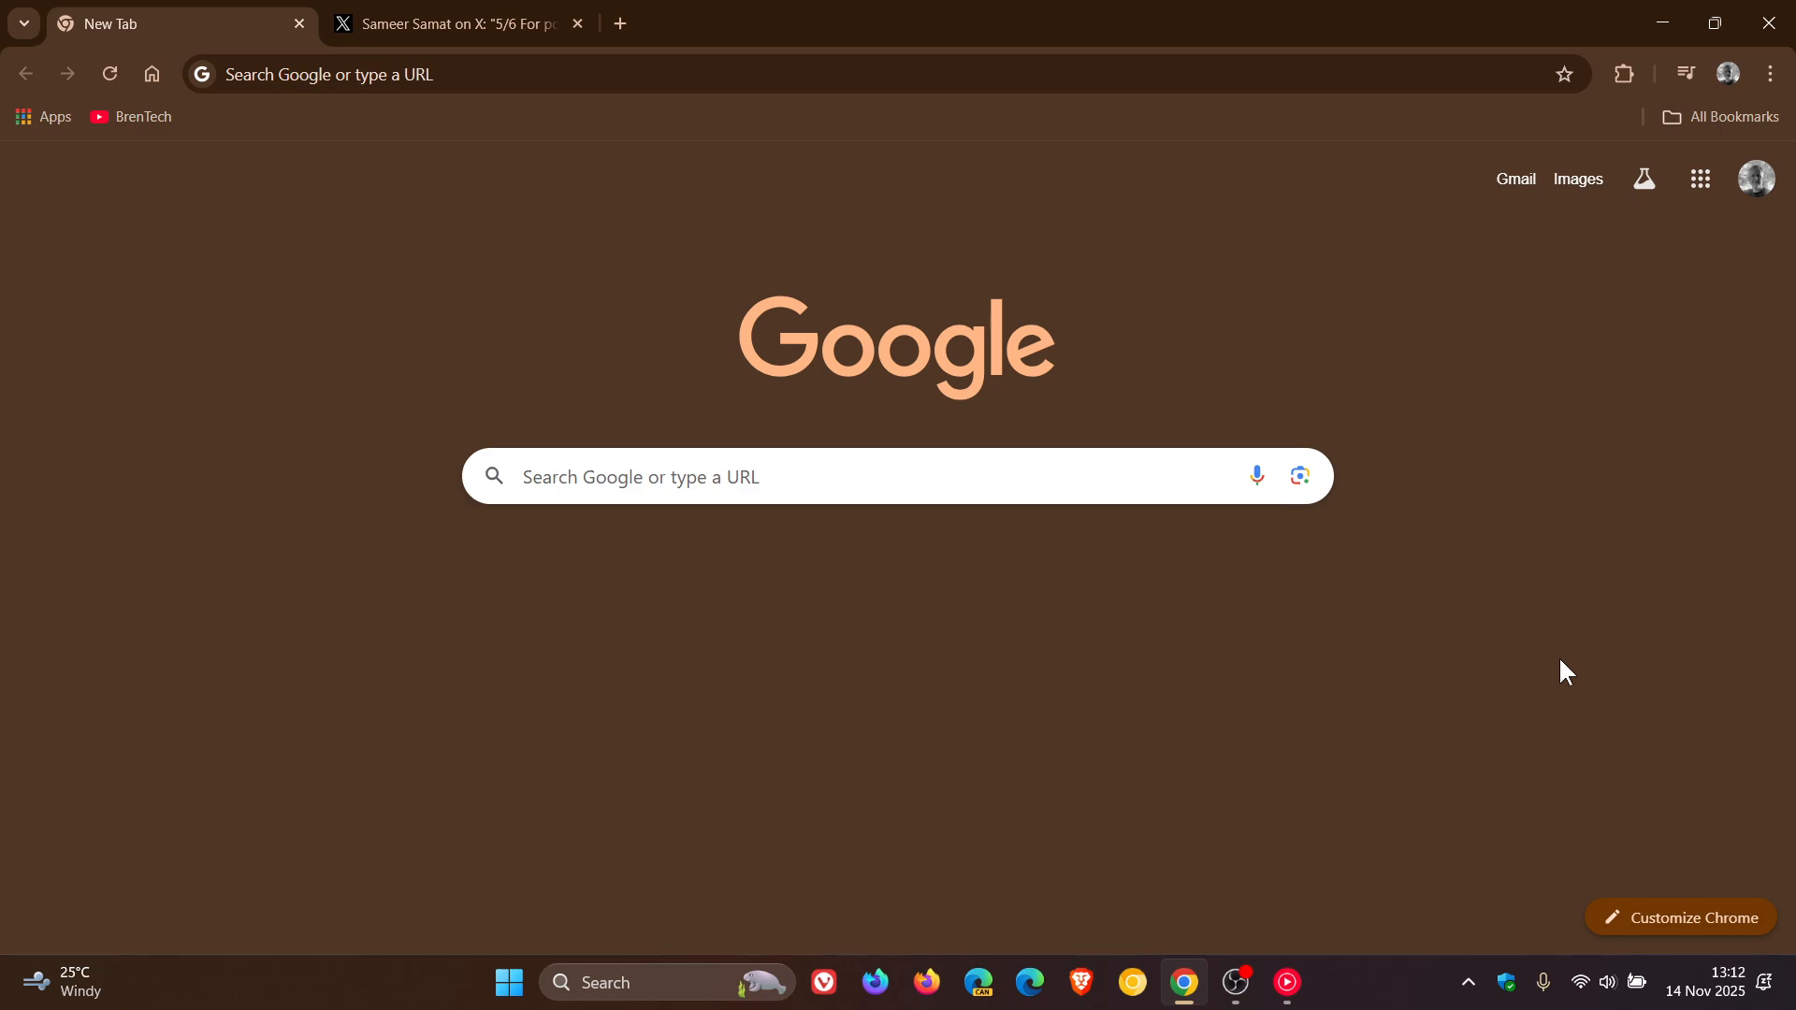
# - Select the 5/6 post's text from 'We are building' through 'scammers.' about installing unverified apps
pyautogui.click(447, 22)
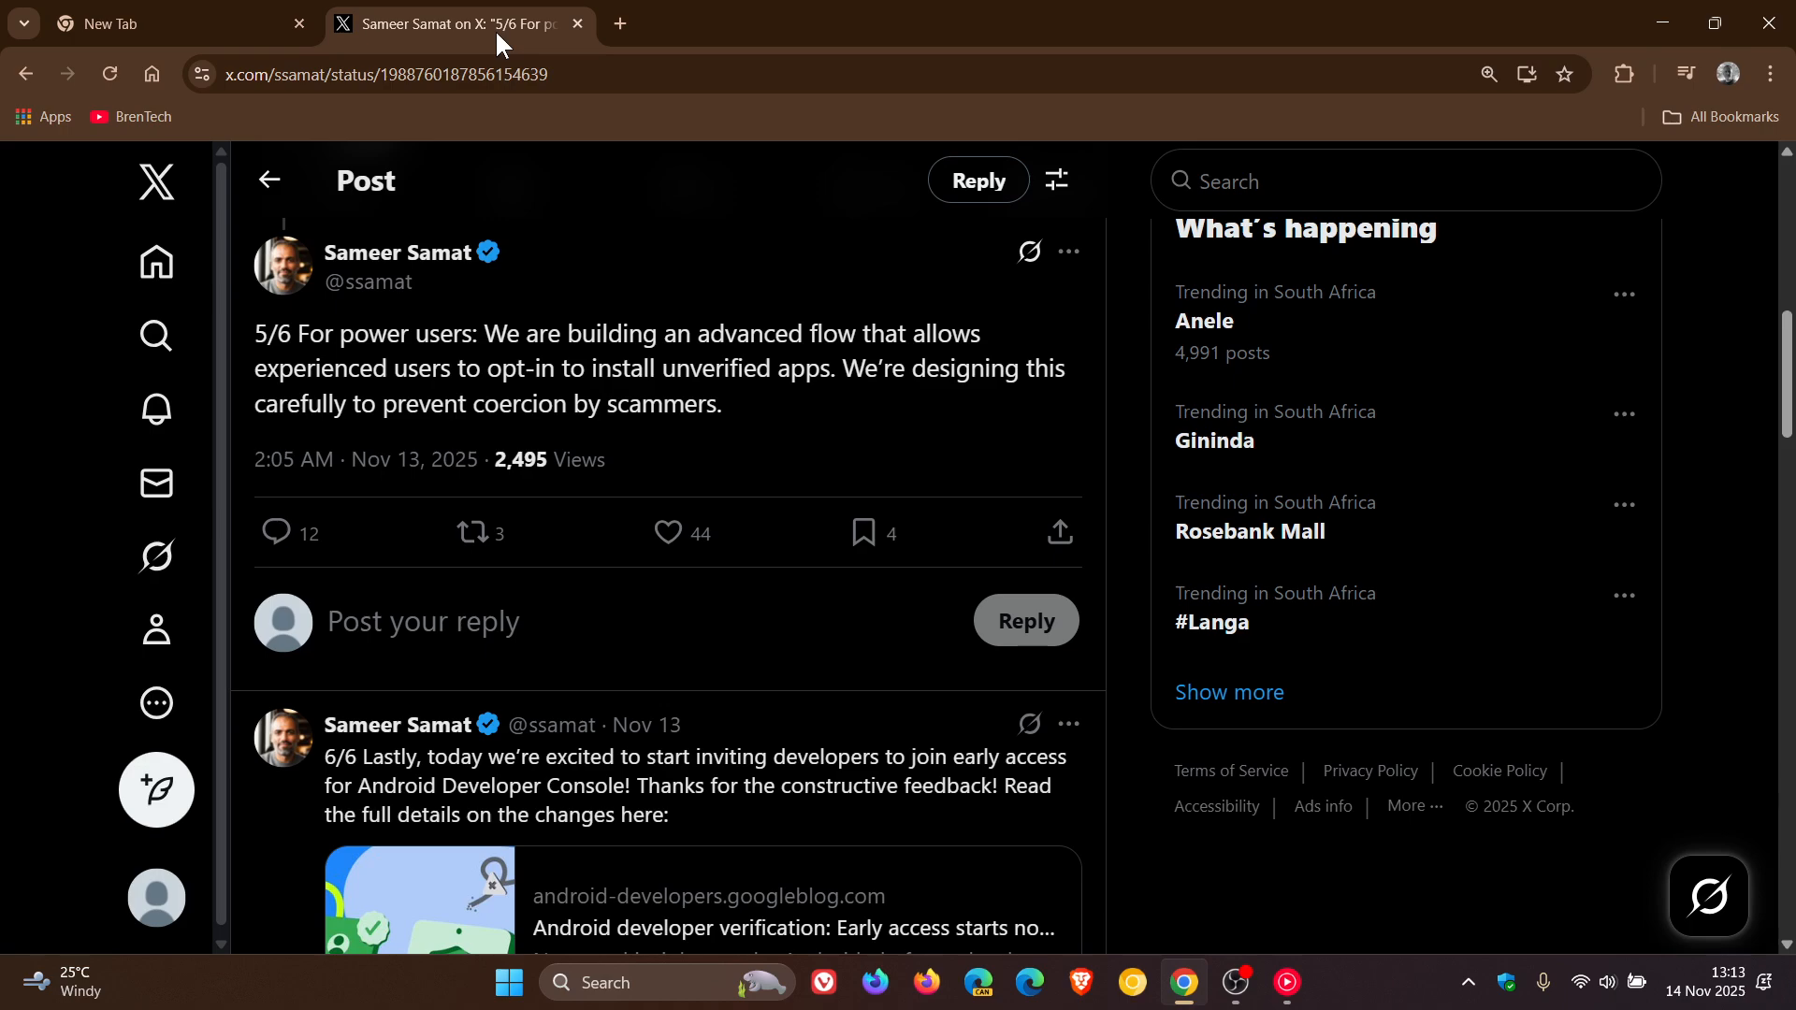
pyautogui.moveTo(879, 477)
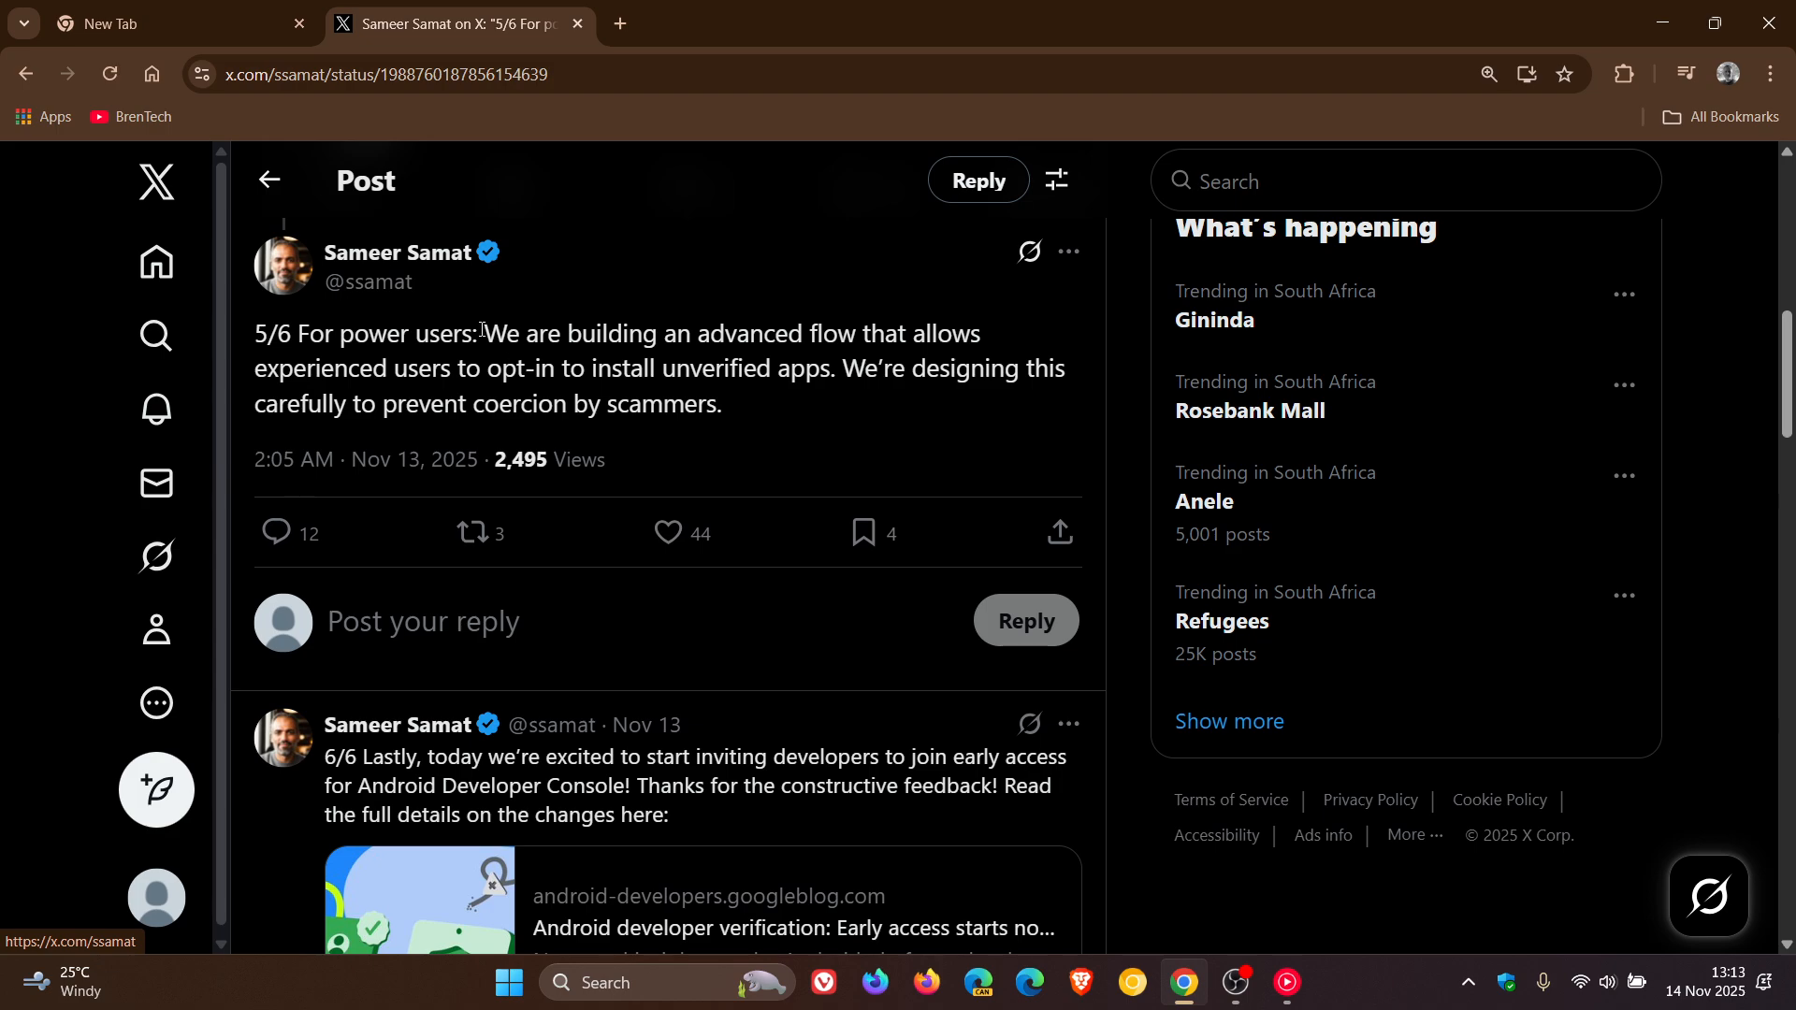
pyautogui.moveTo(482, 333); pyautogui.dragTo(982, 333)
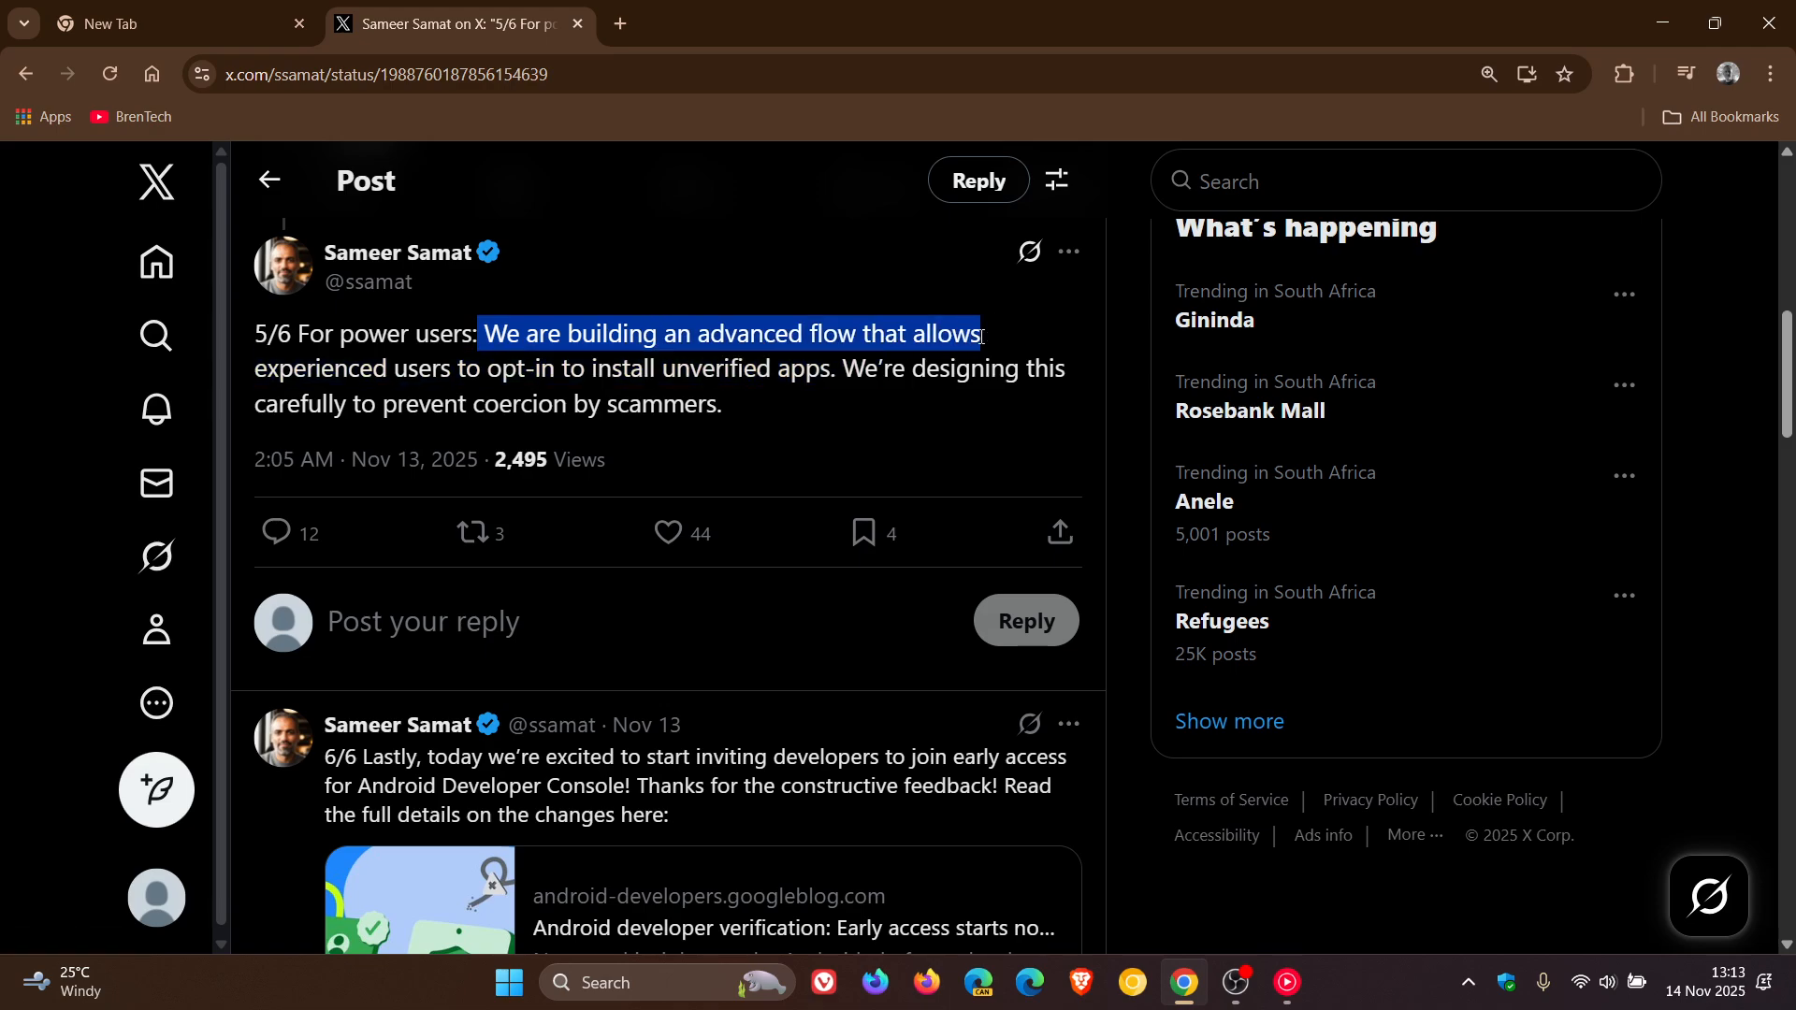
pyautogui.moveTo(982, 333); pyautogui.dragTo(1008, 368)
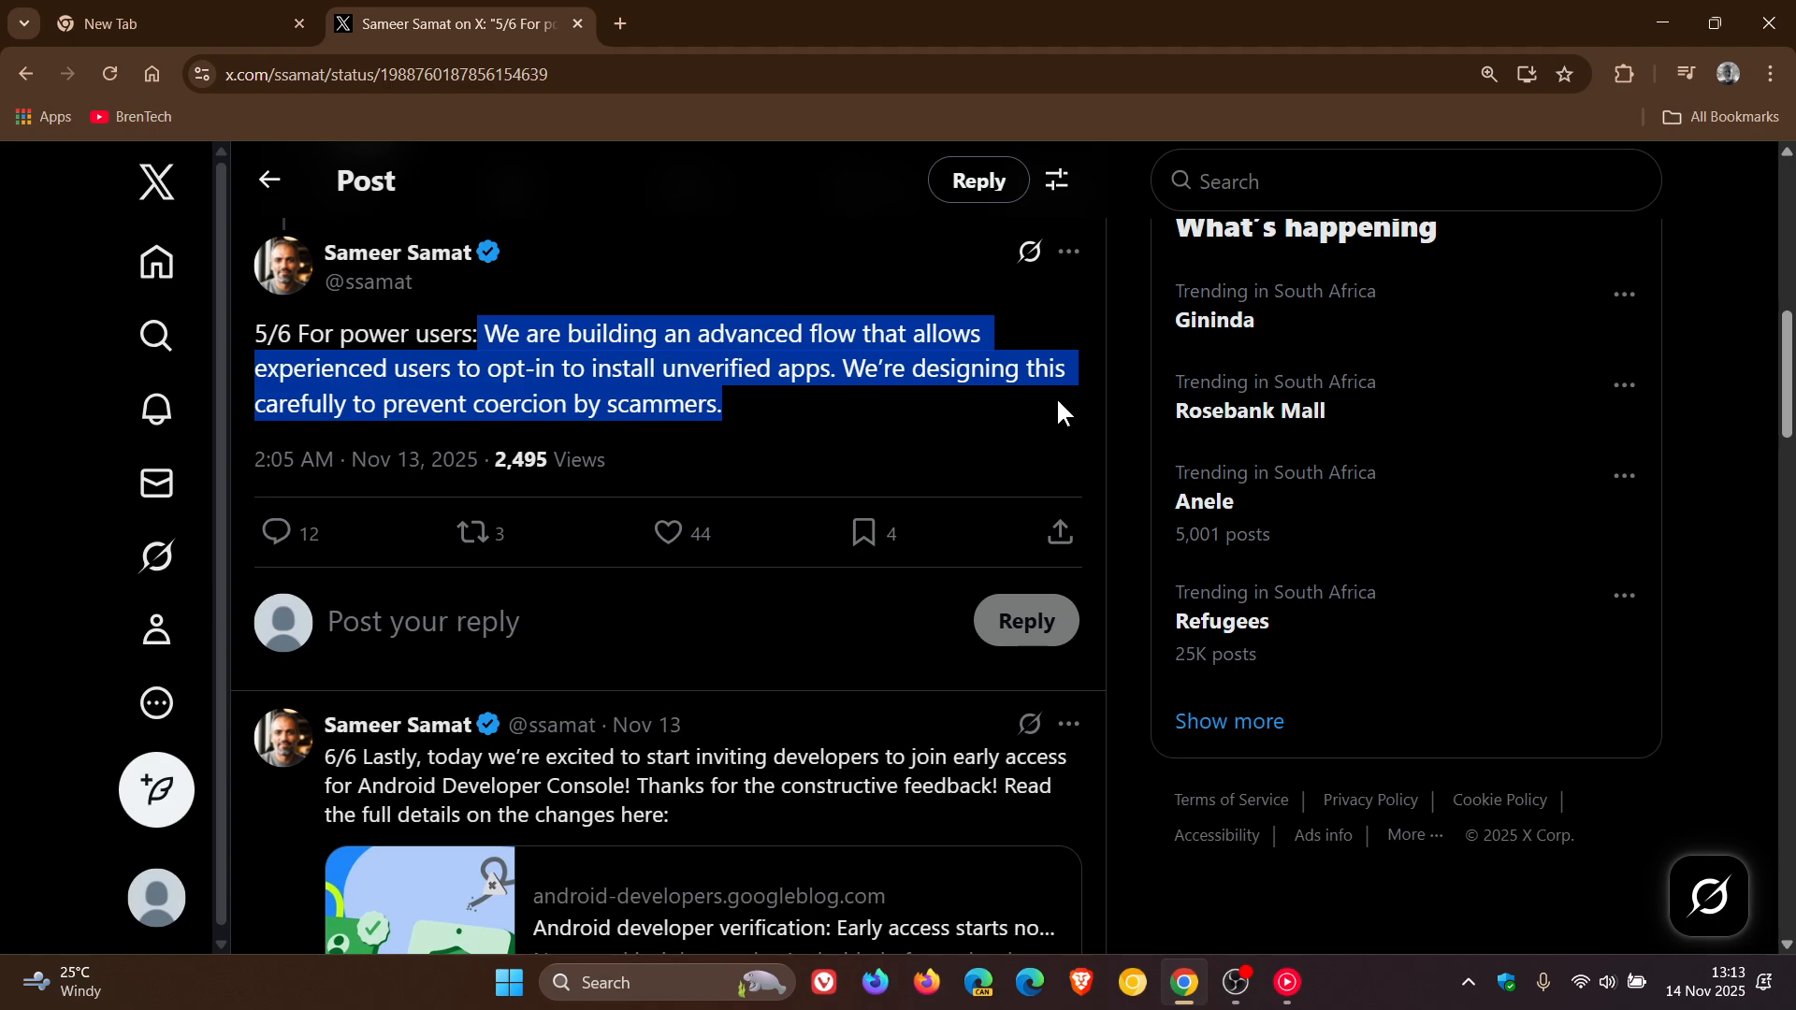
pyautogui.moveTo(874, 445)
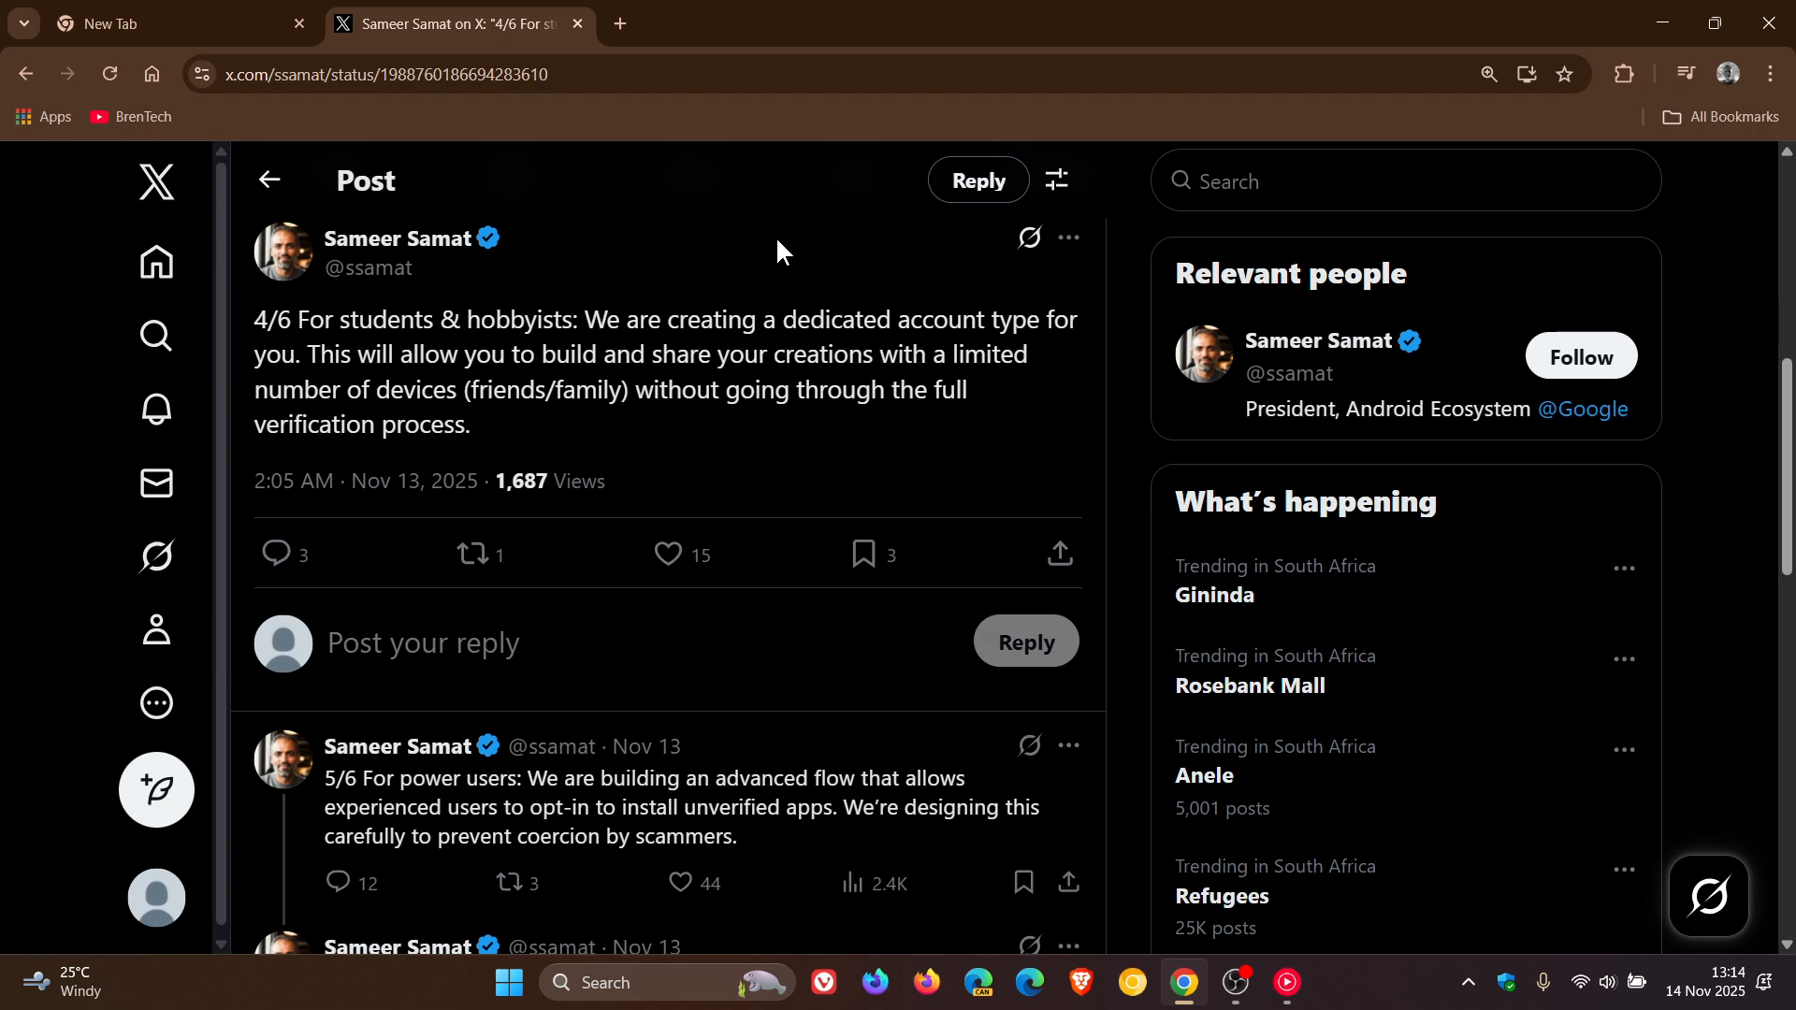
# - Select the 4/6 post's text from 'creating a dedicated account' through 'verification process.'
pyautogui.moveTo(662, 320); pyautogui.dragTo(966, 320)
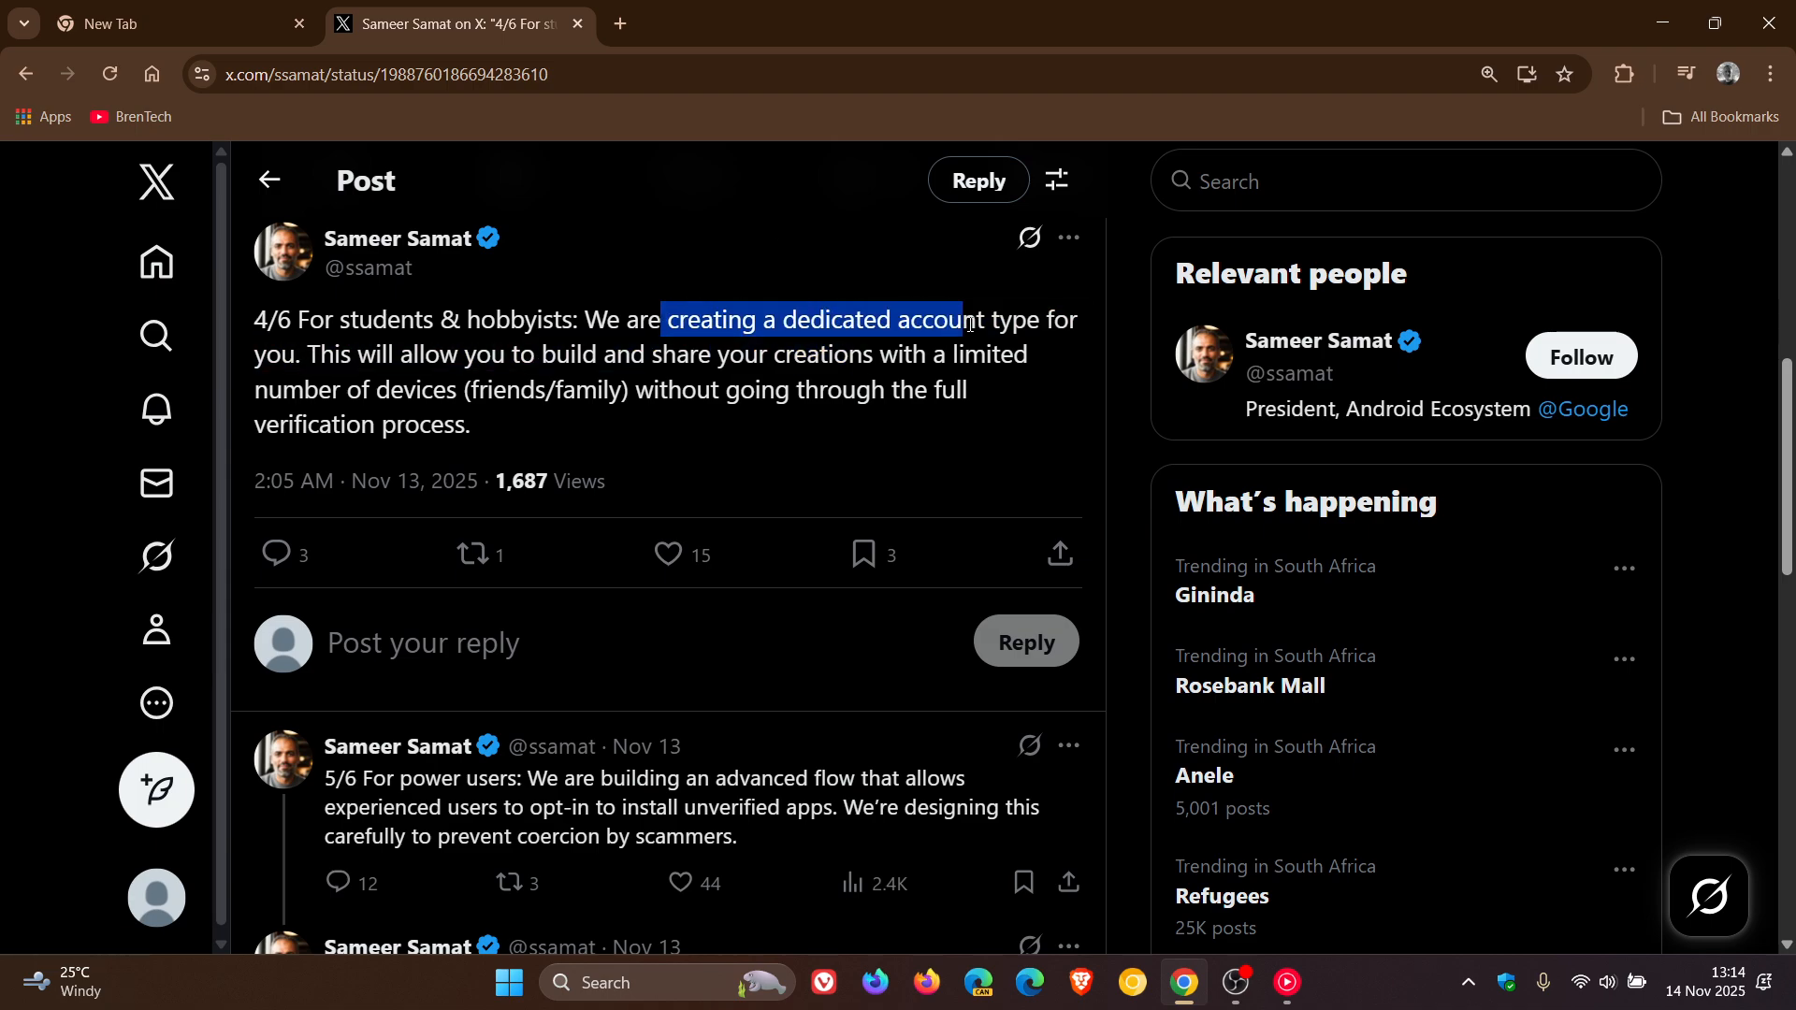
pyautogui.moveTo(967, 320); pyautogui.dragTo(1029, 354)
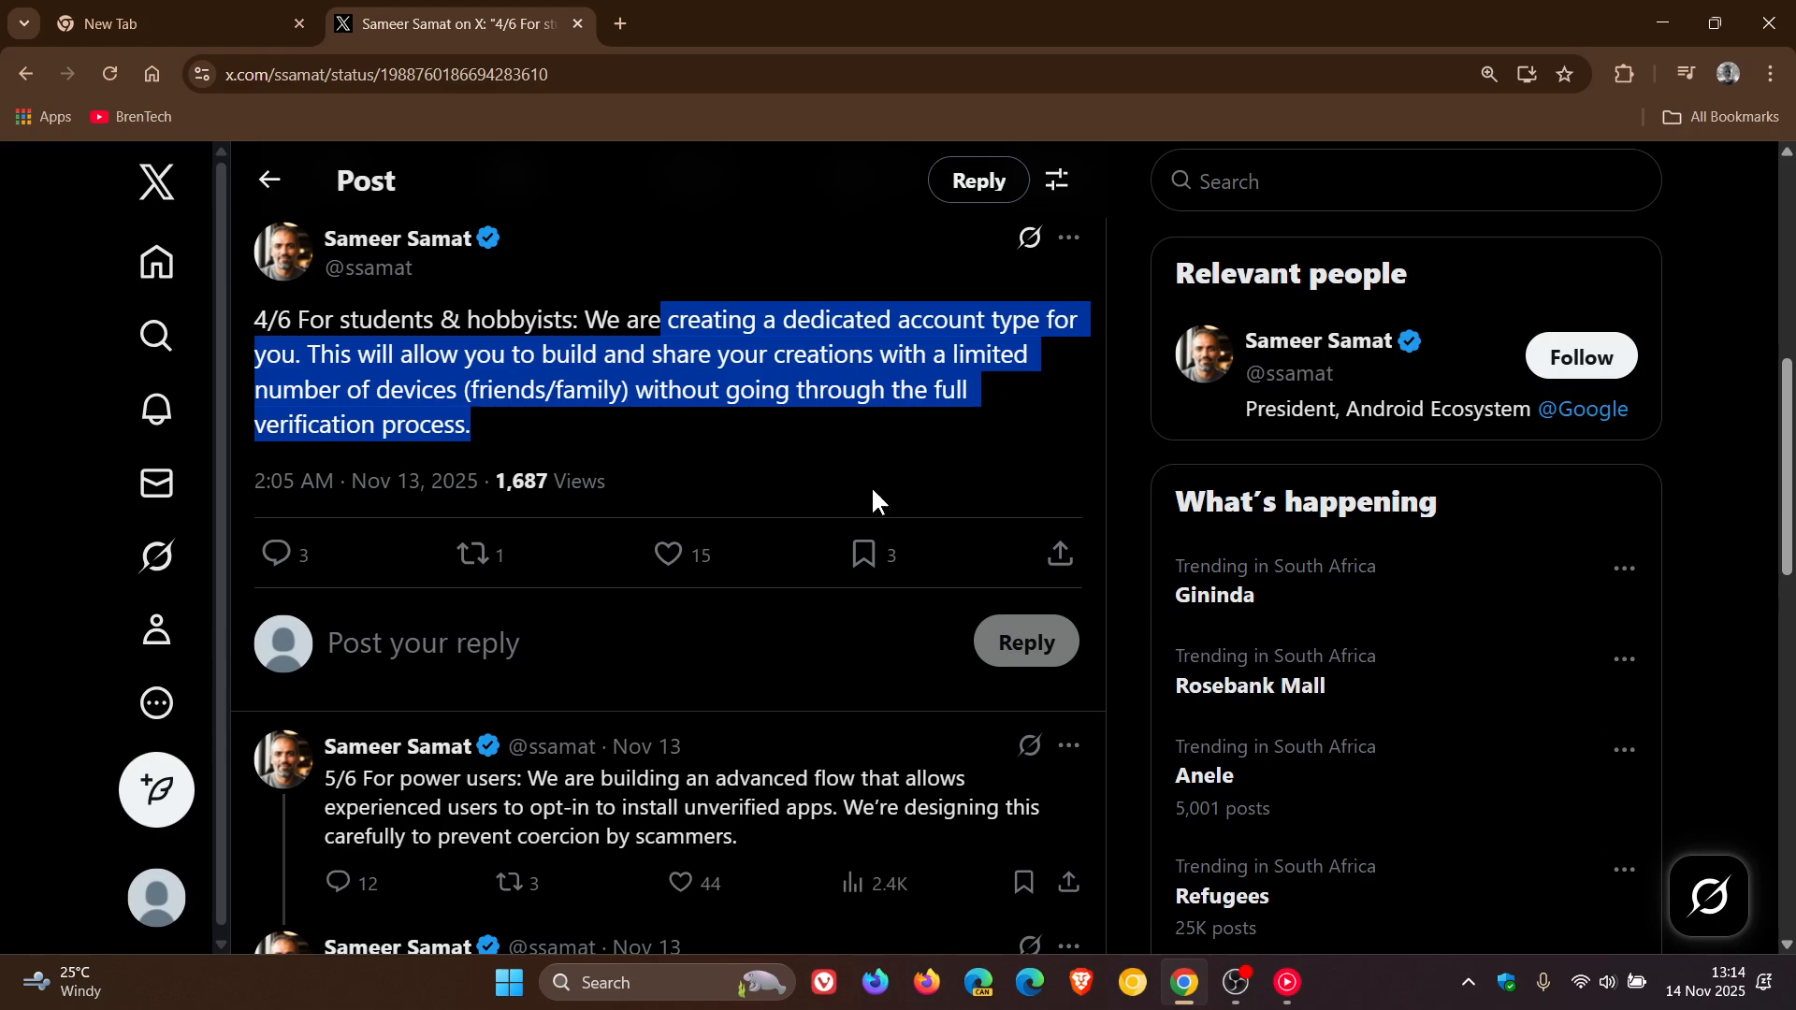
pyautogui.moveTo(1021, 432)
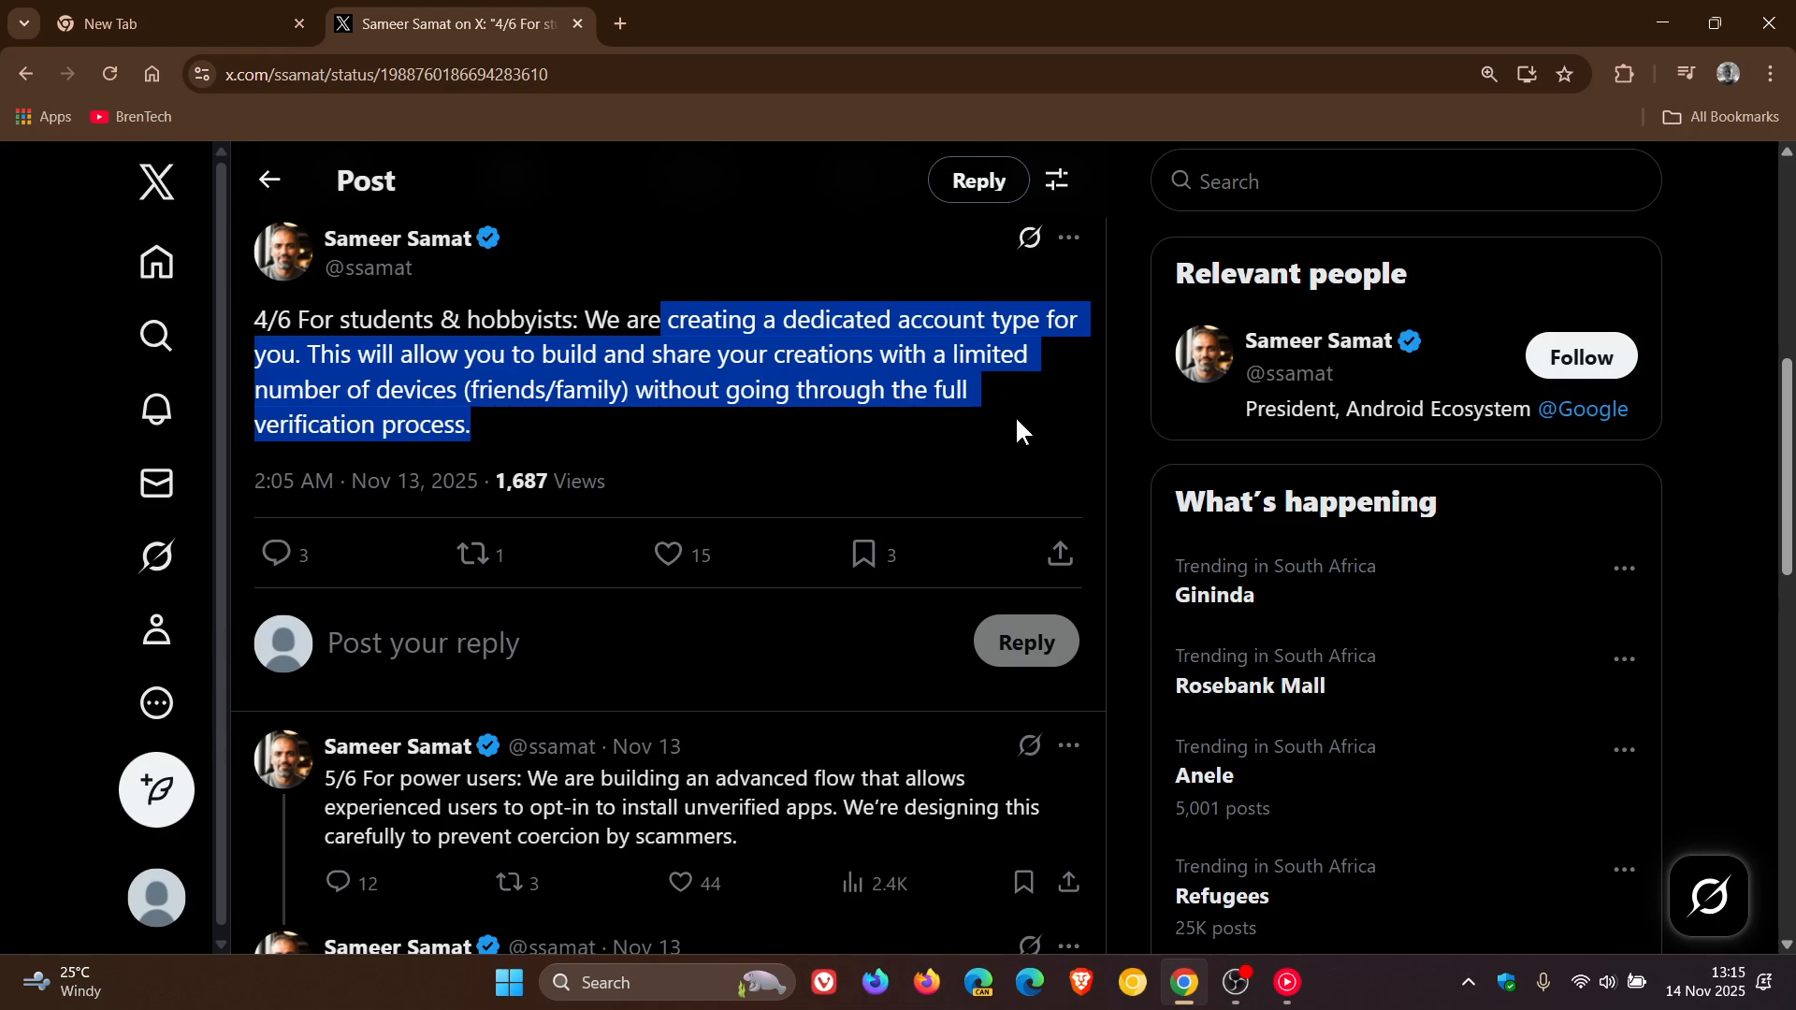
pyautogui.moveTo(1064, 466)
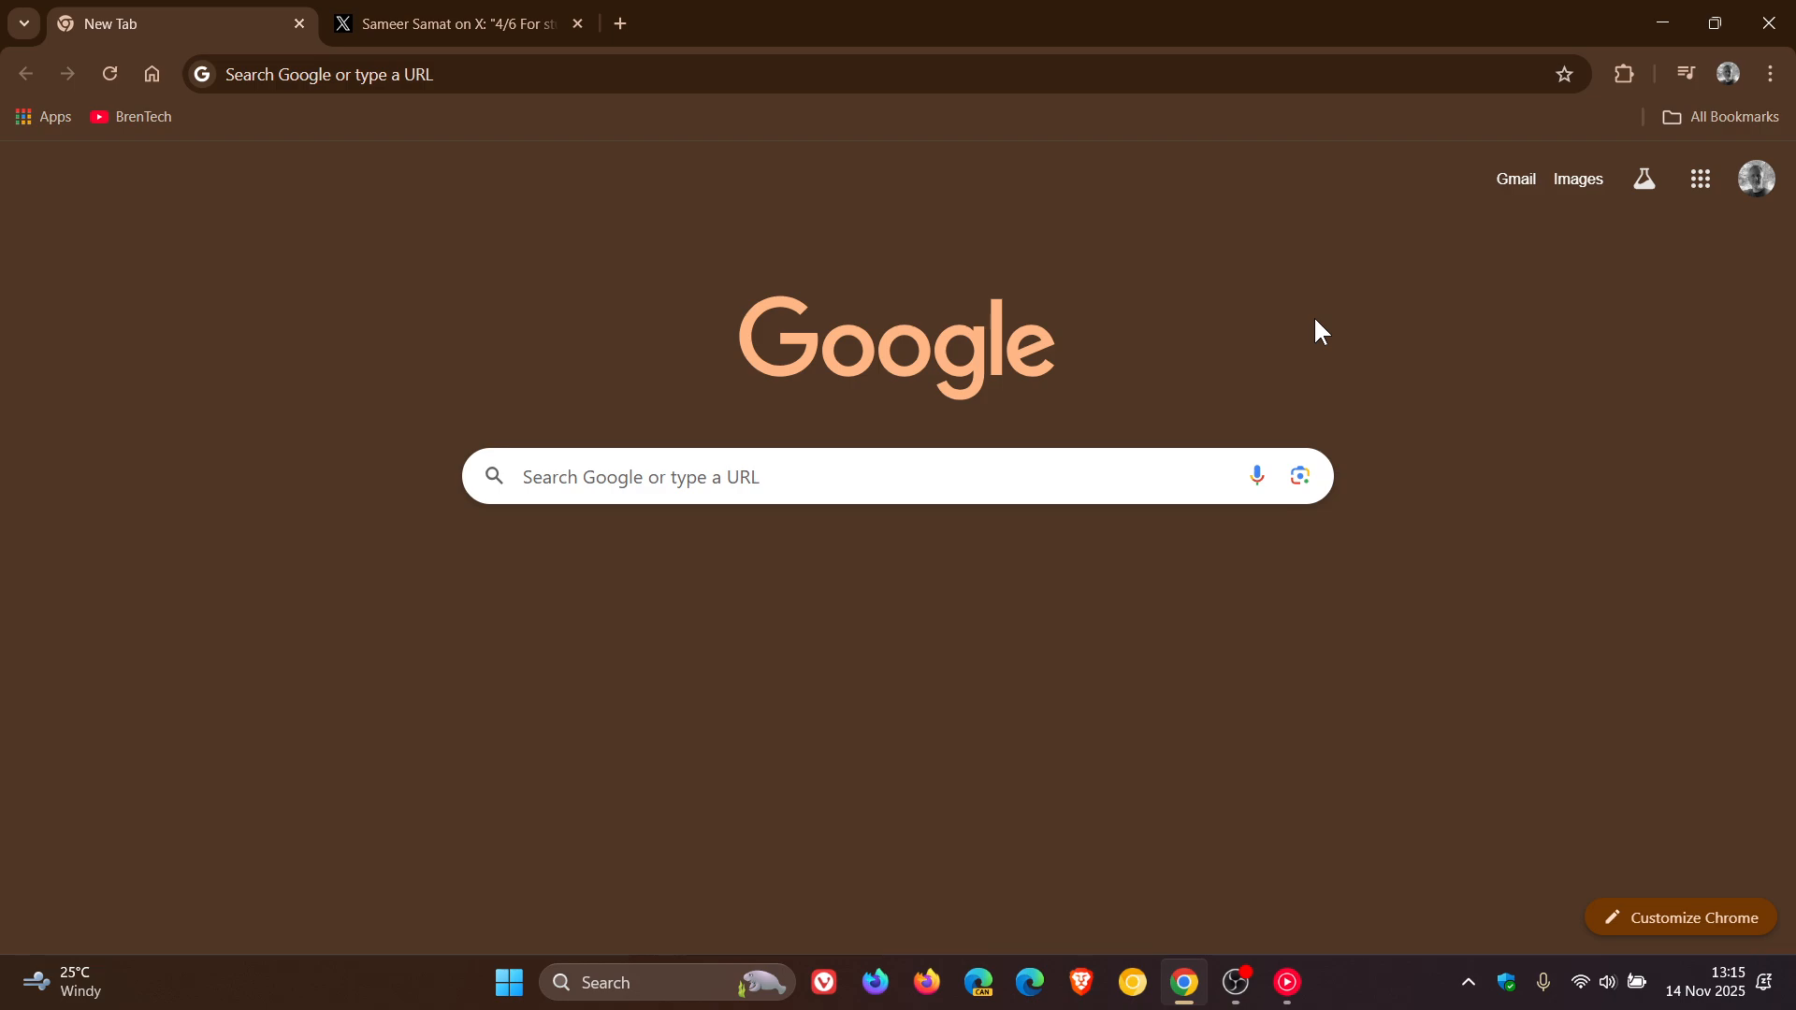
pyautogui.moveTo(1230, 273)
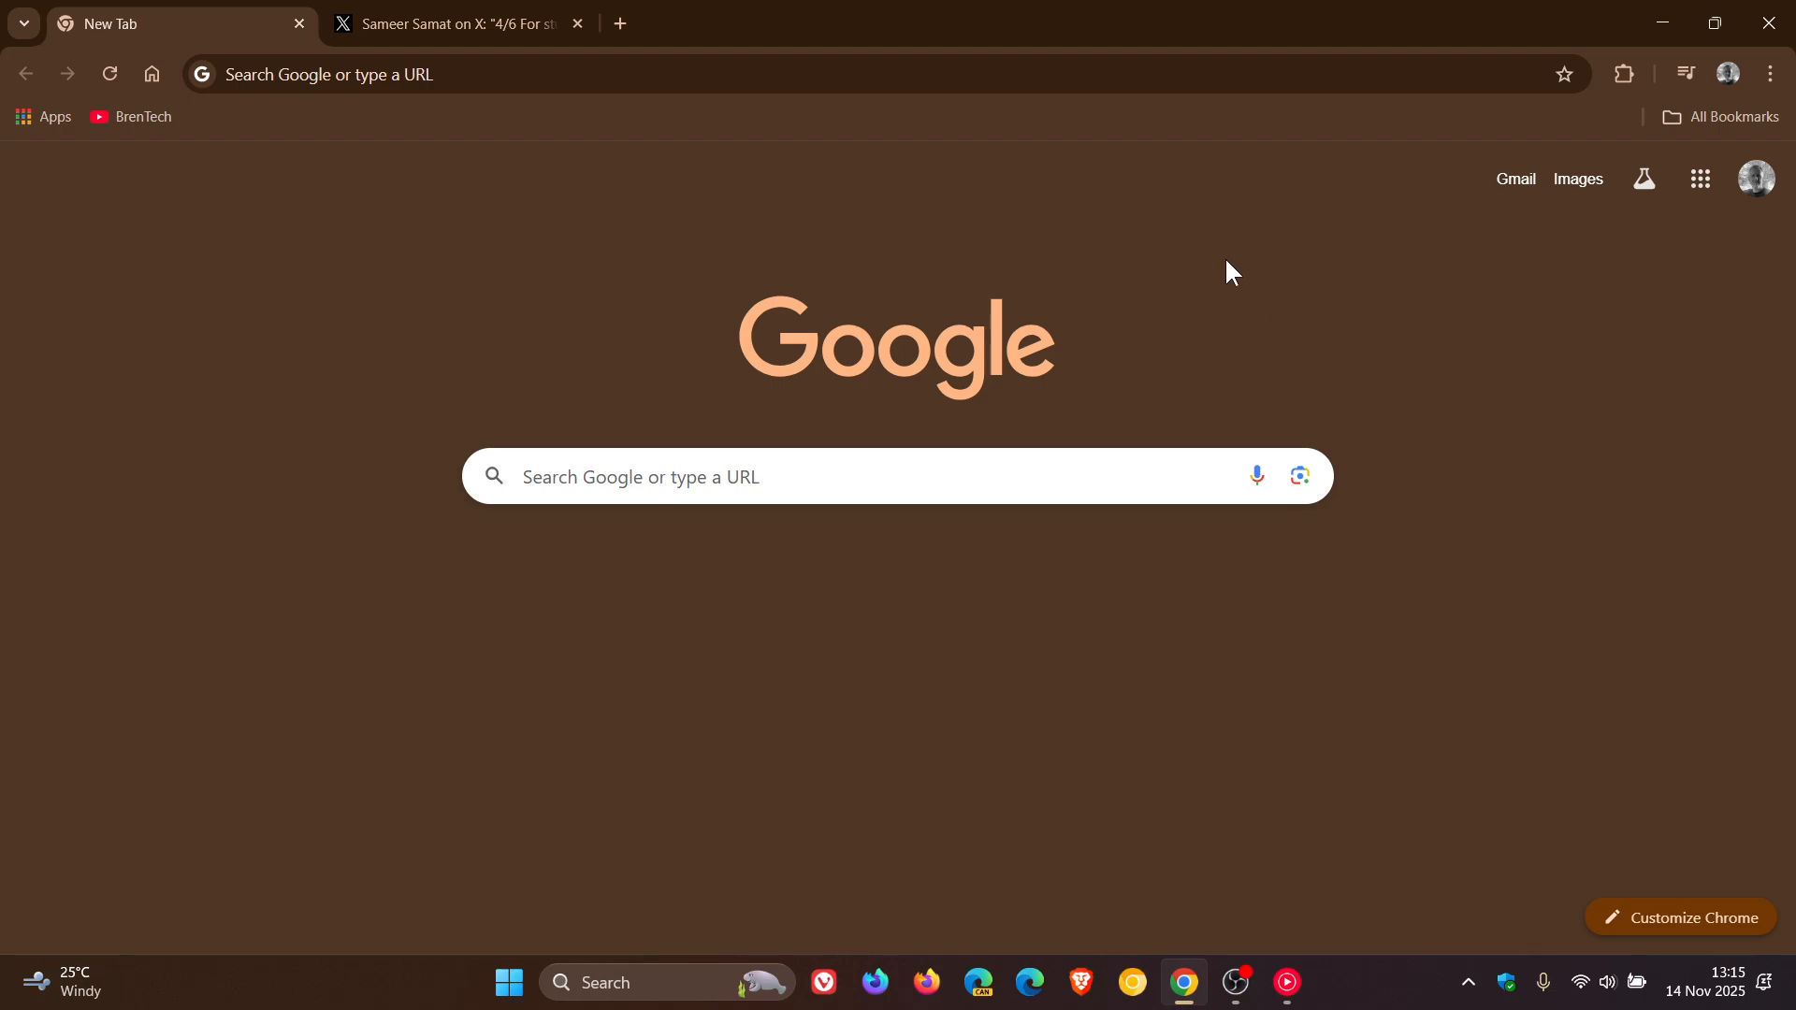
pyautogui.moveTo(1498, 453)
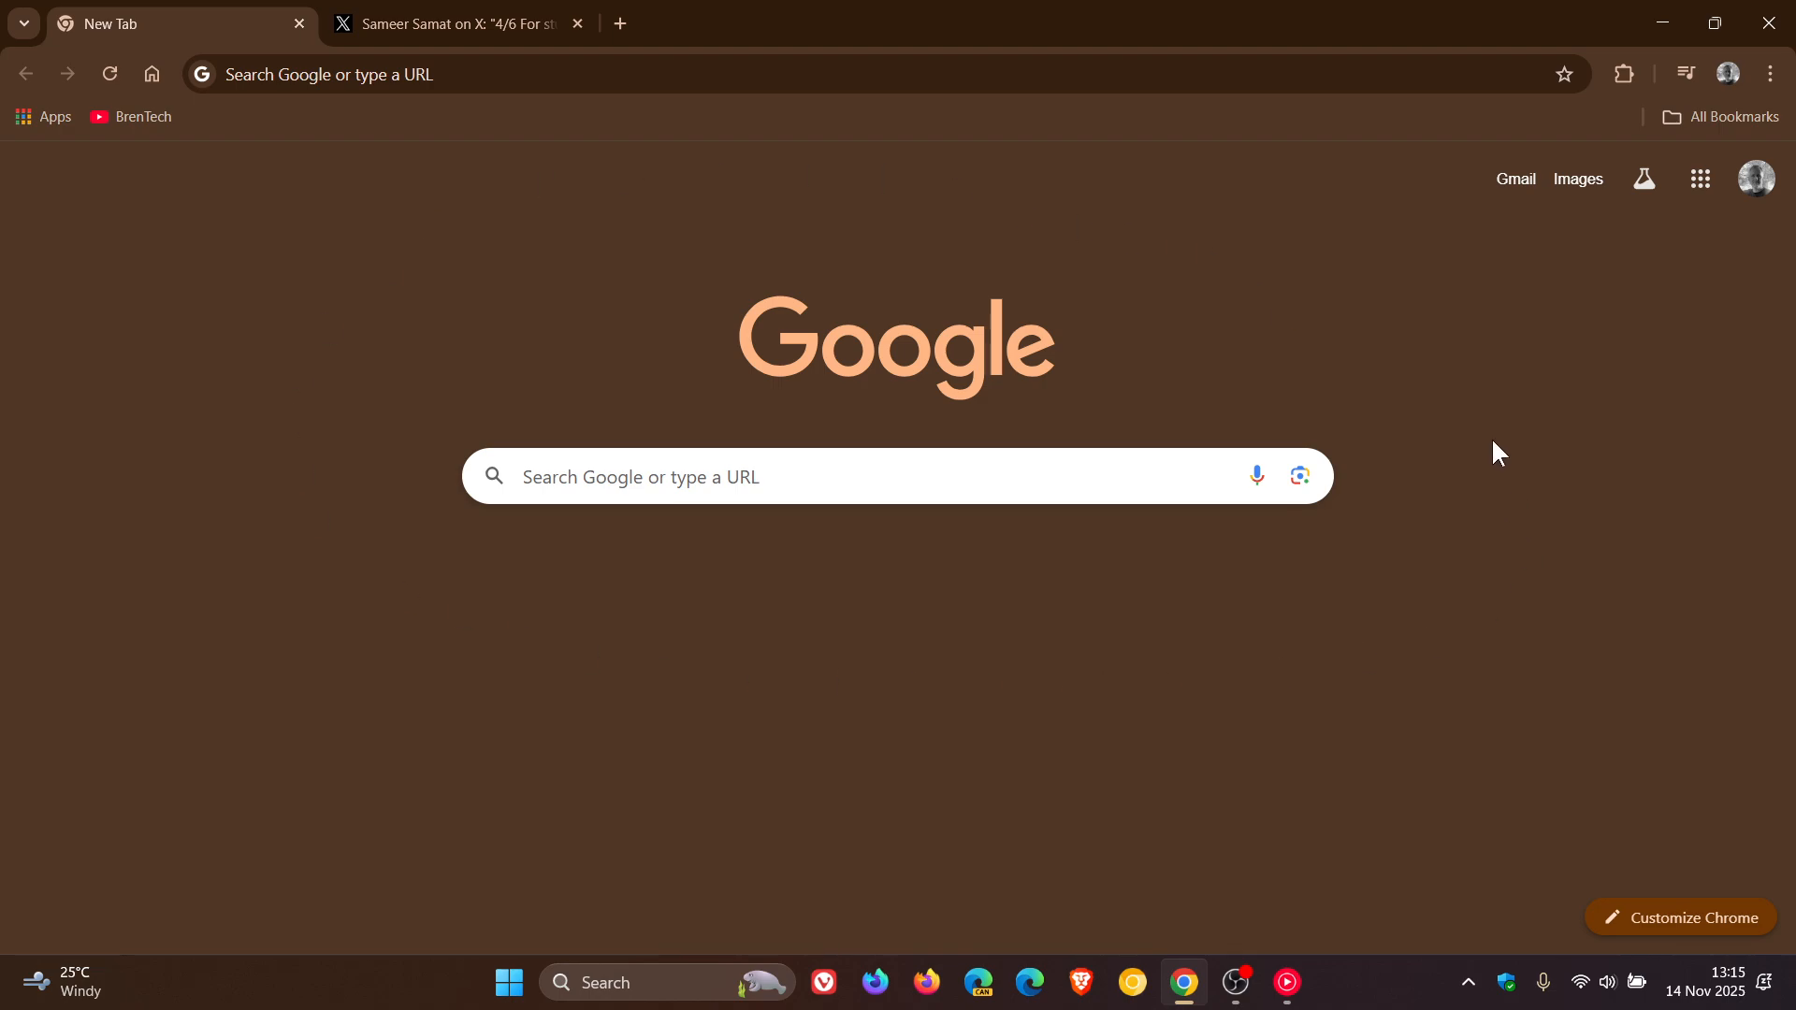